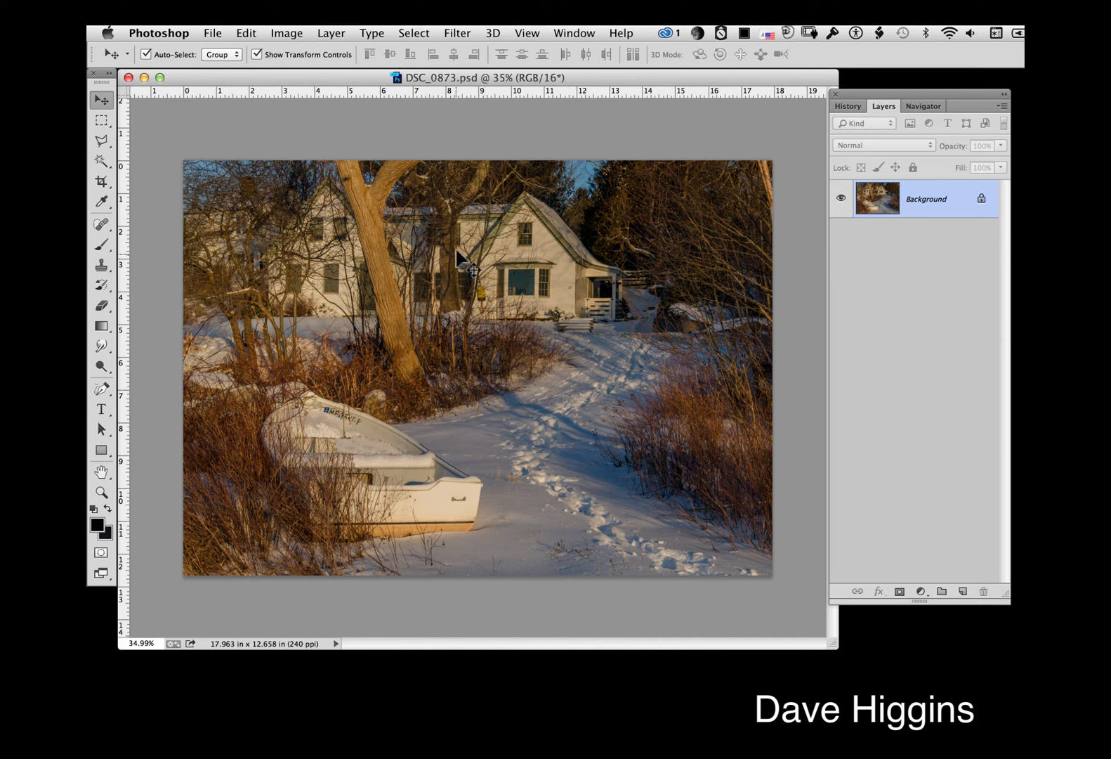
{"action": "mouse_move", "coordinate": [326, 213]}
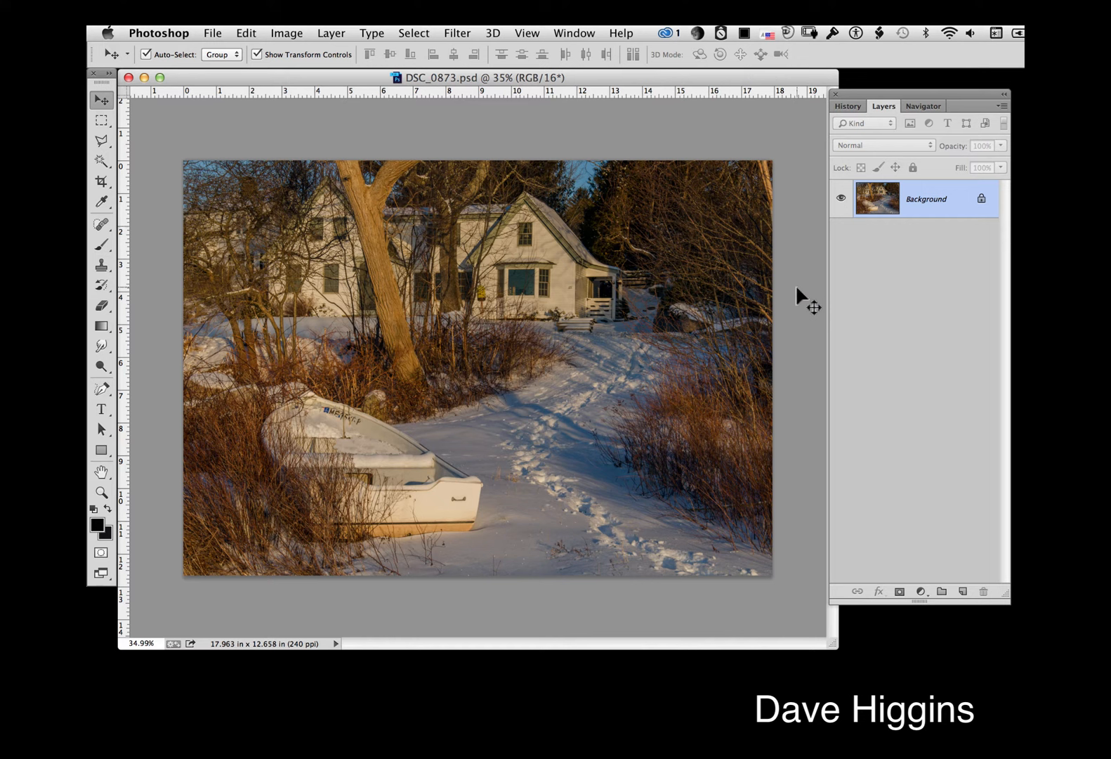
{"action": "mouse_move", "coordinate": [753, 252]}
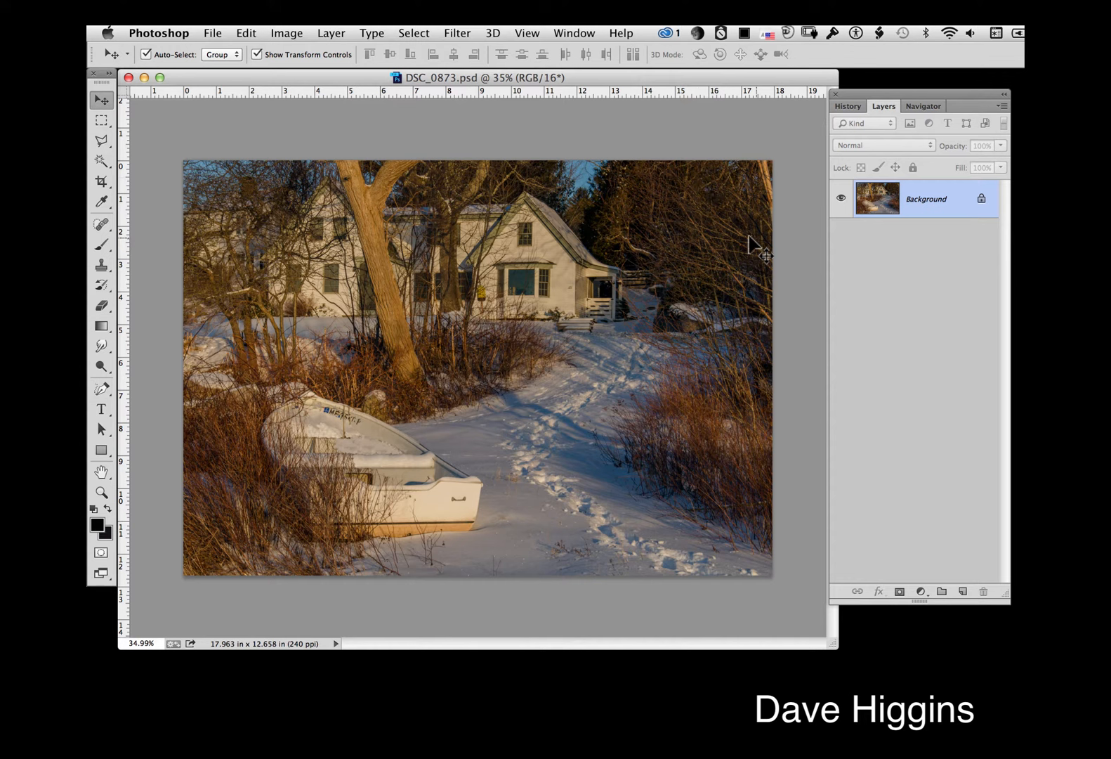
{"action": "mouse_move", "coordinate": [849, 181]}
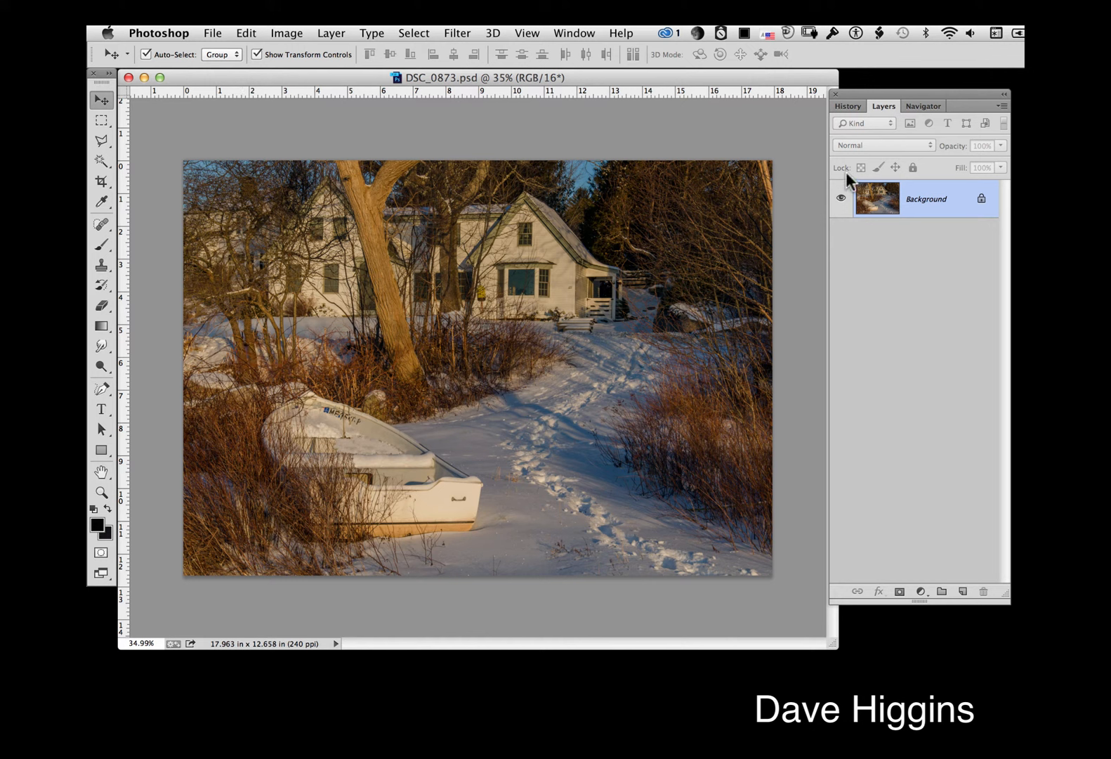
{"action": "mouse_move", "coordinate": [693, 149]}
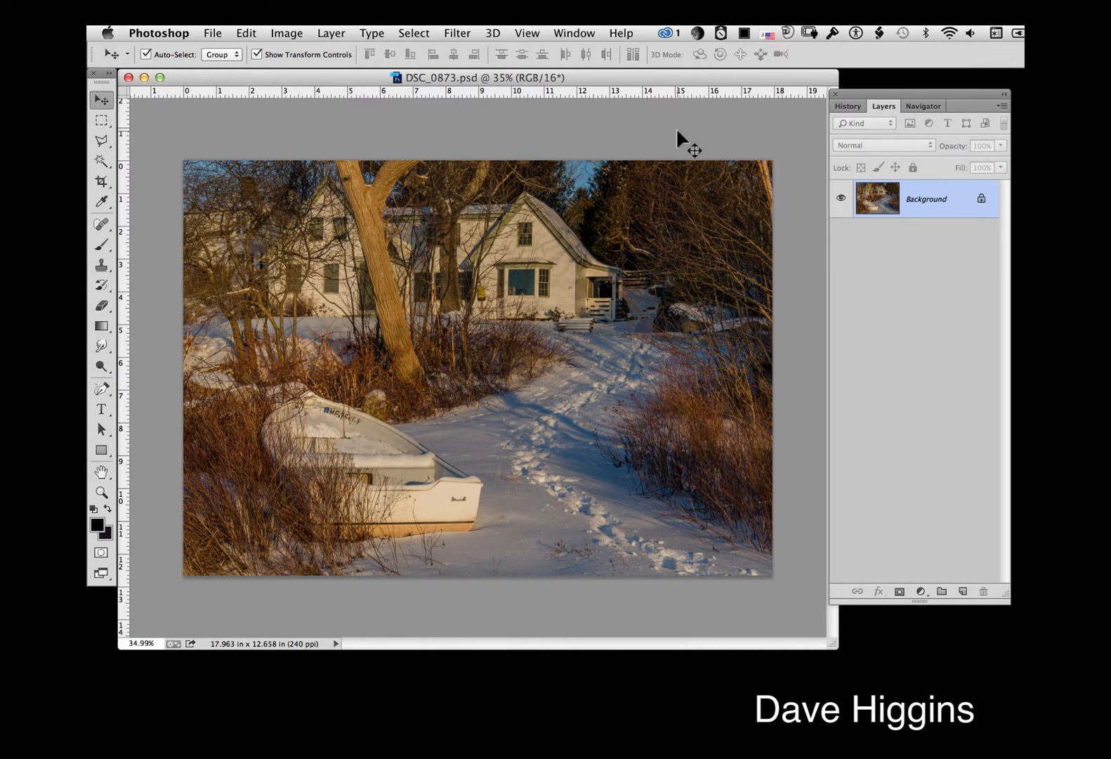
Enlarge the canvas by 4 inches in width and height, relative, with white extension colour
{"action": "left_click", "coordinate": [286, 33]}
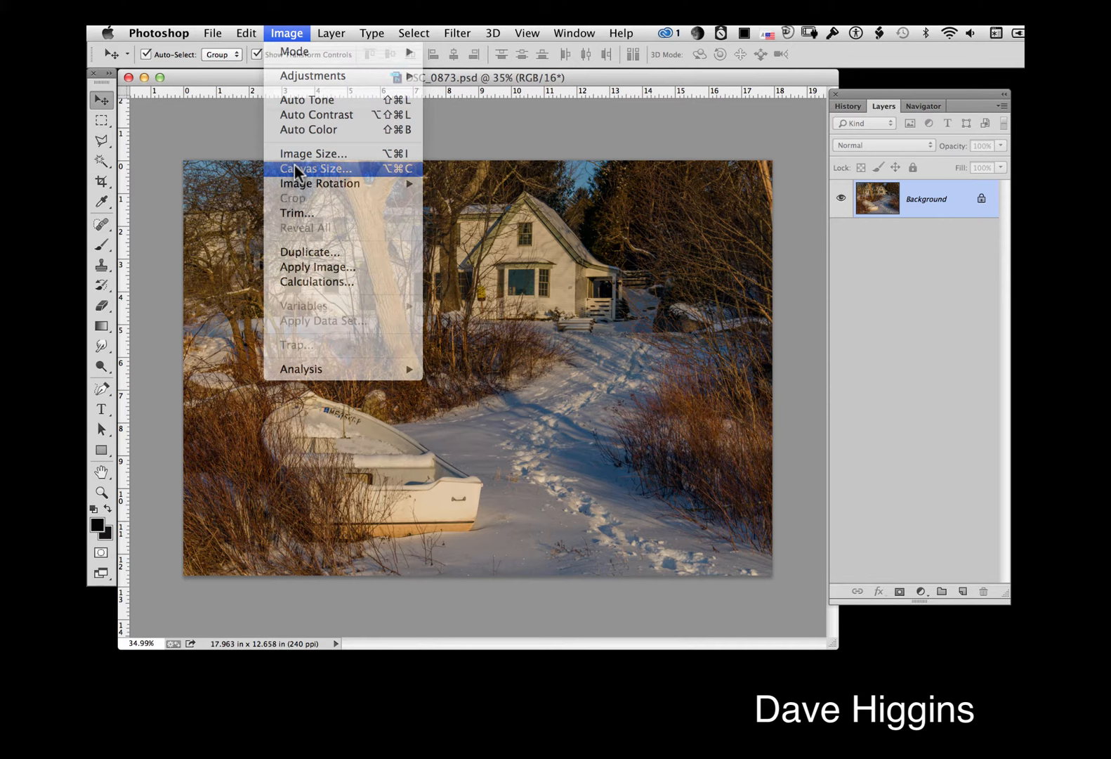
{"action": "left_click", "coordinate": [316, 168]}
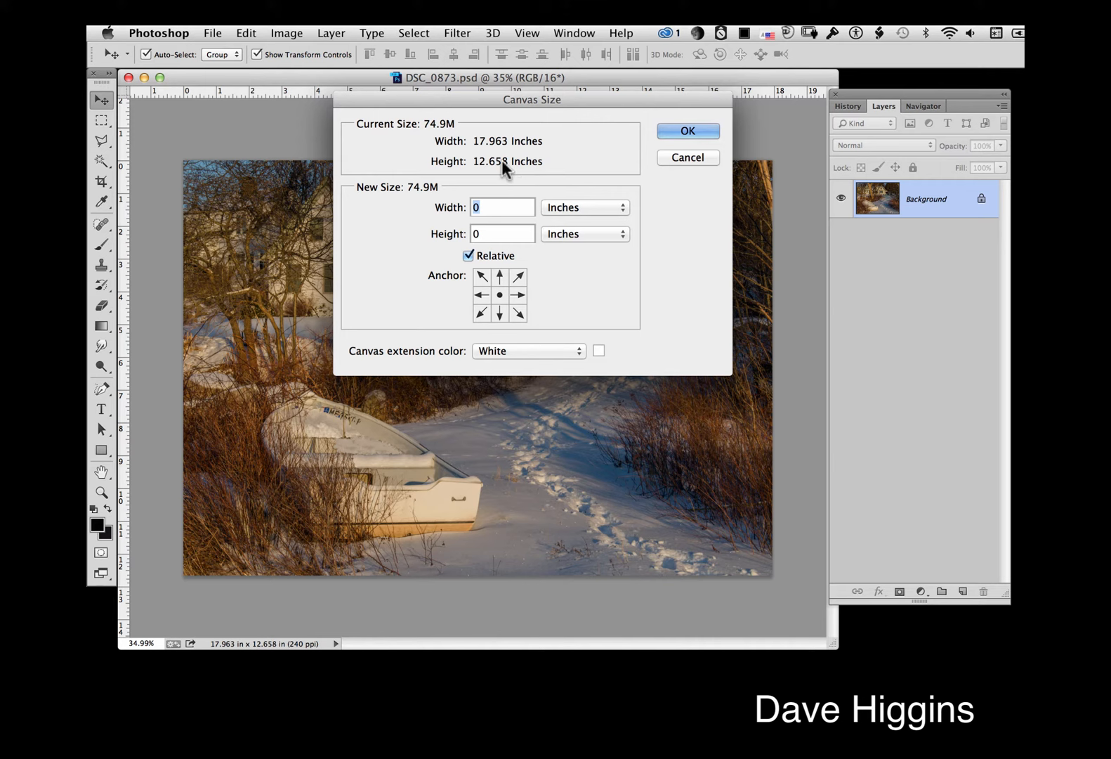
{"action": "left_click", "coordinate": [468, 255]}
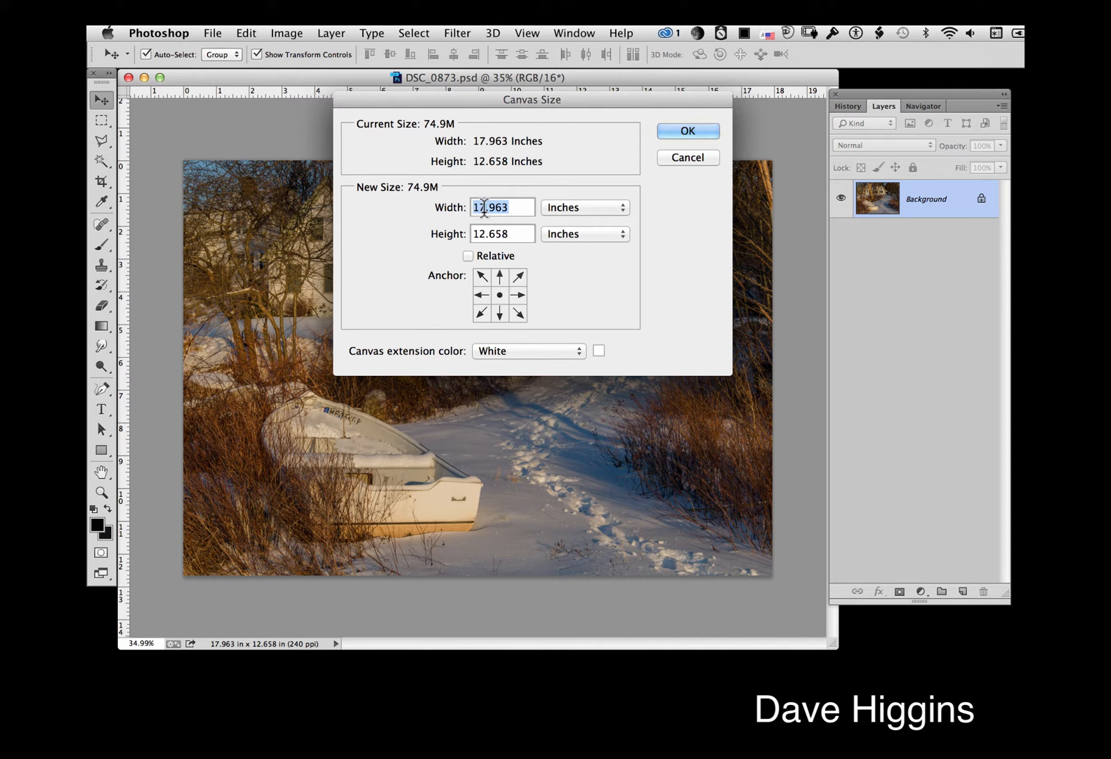
{"action": "left_click", "coordinate": [467, 256]}
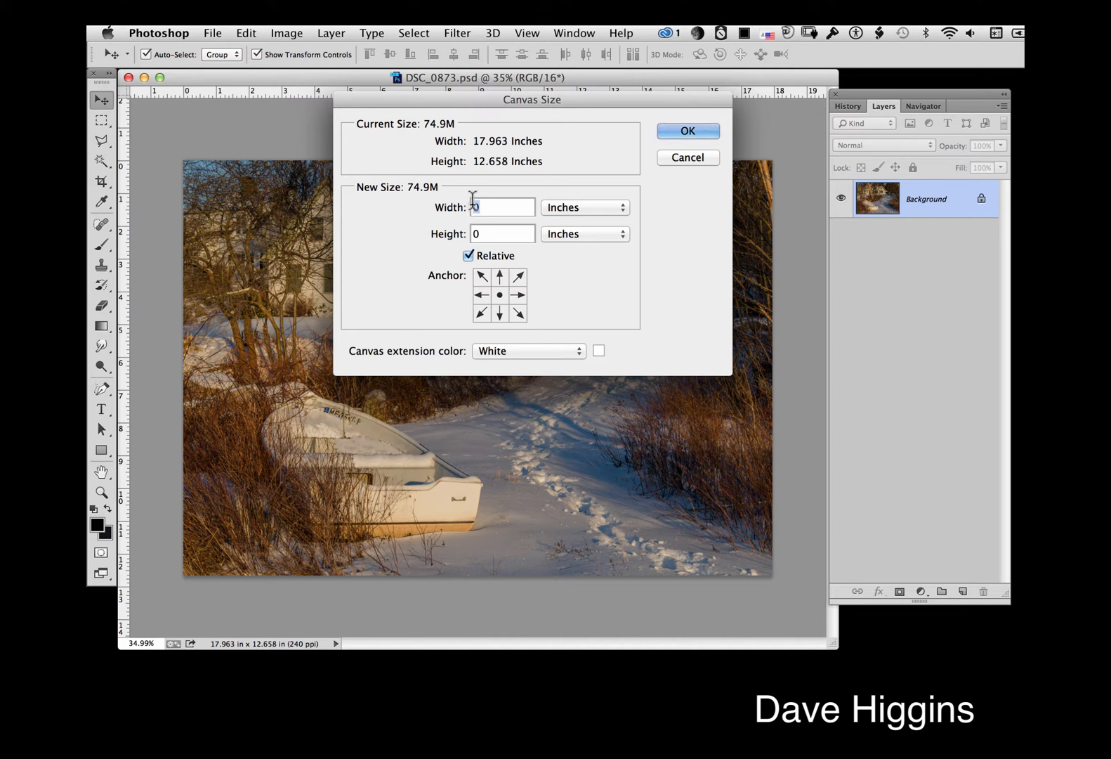
{"action": "type", "text": "4"}
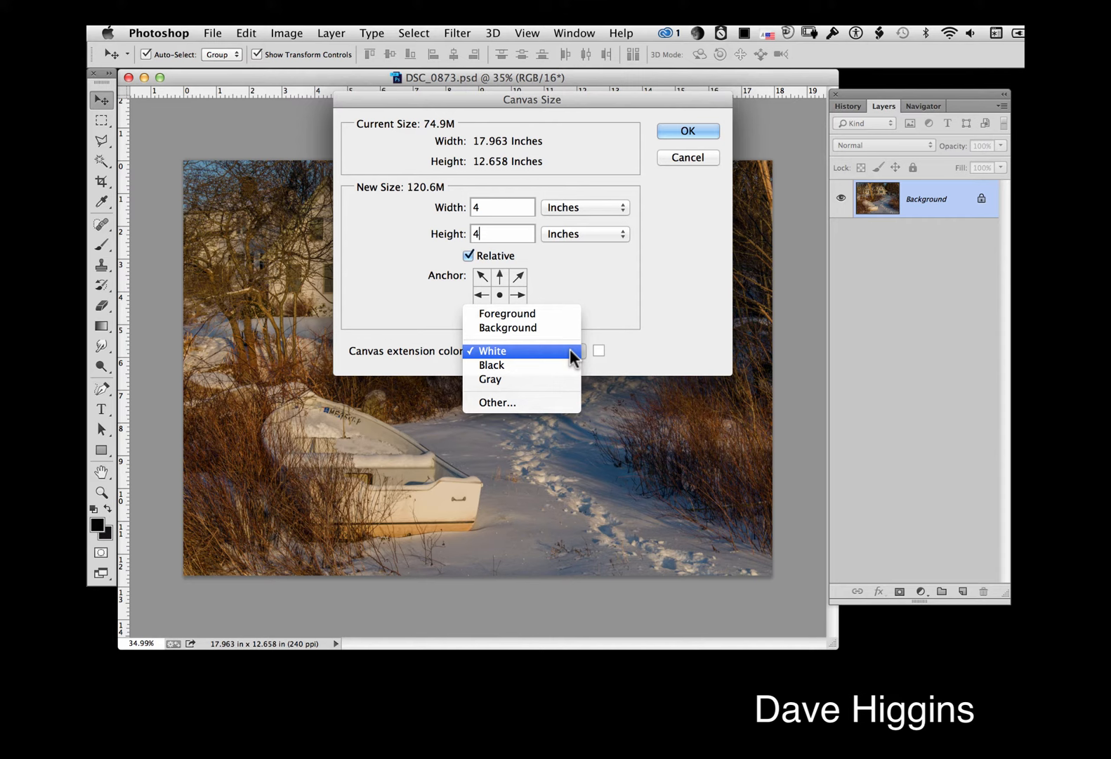
{"action": "left_click", "coordinate": [686, 130]}
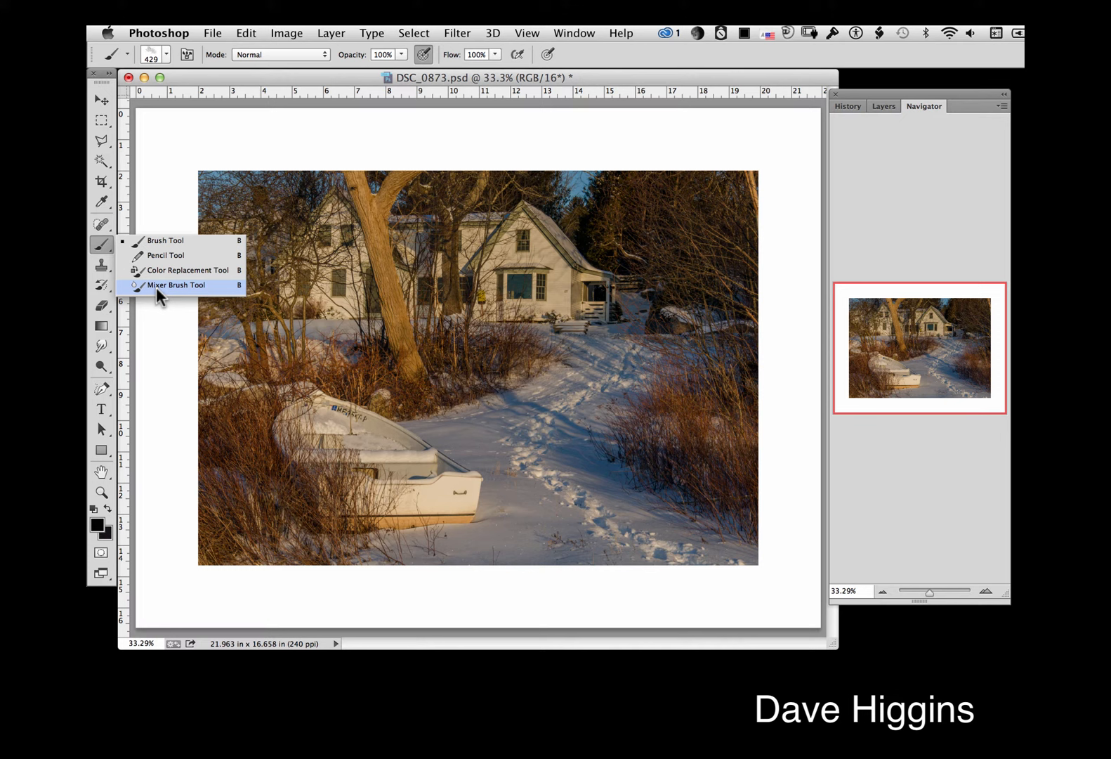
Choose the Mixer Brush and add a new empty layer above the background for painting
{"action": "left_click", "coordinate": [175, 284]}
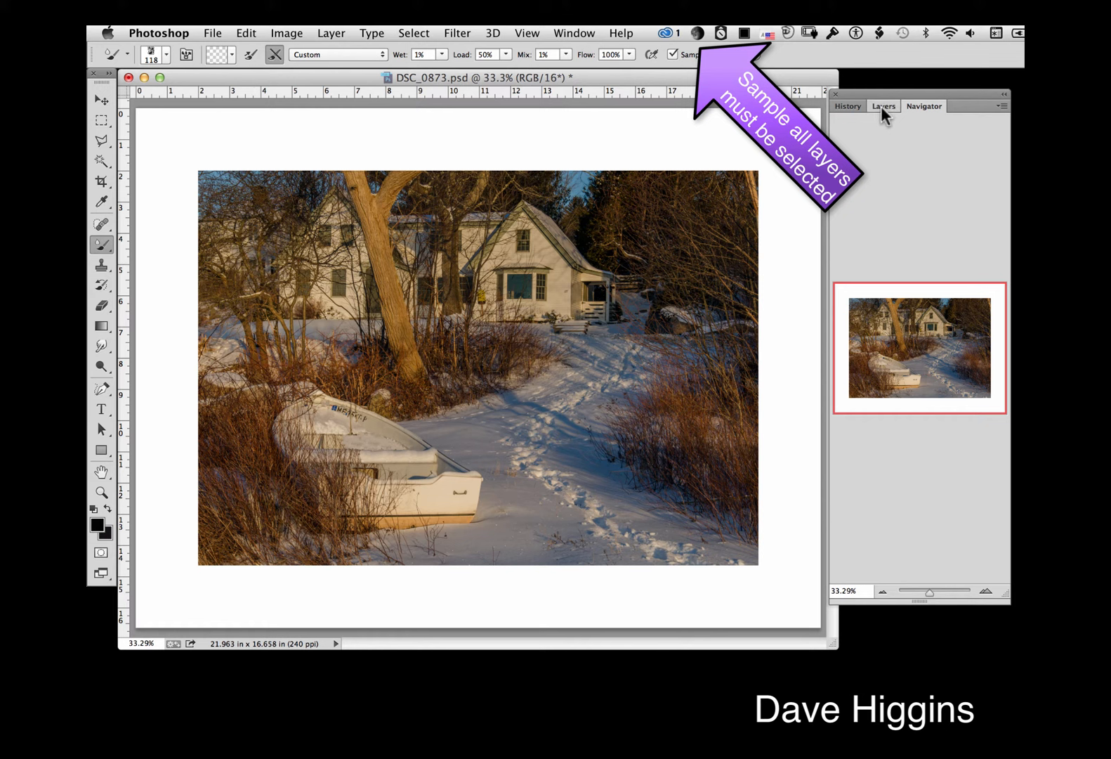
{"action": "left_click", "coordinate": [884, 105]}
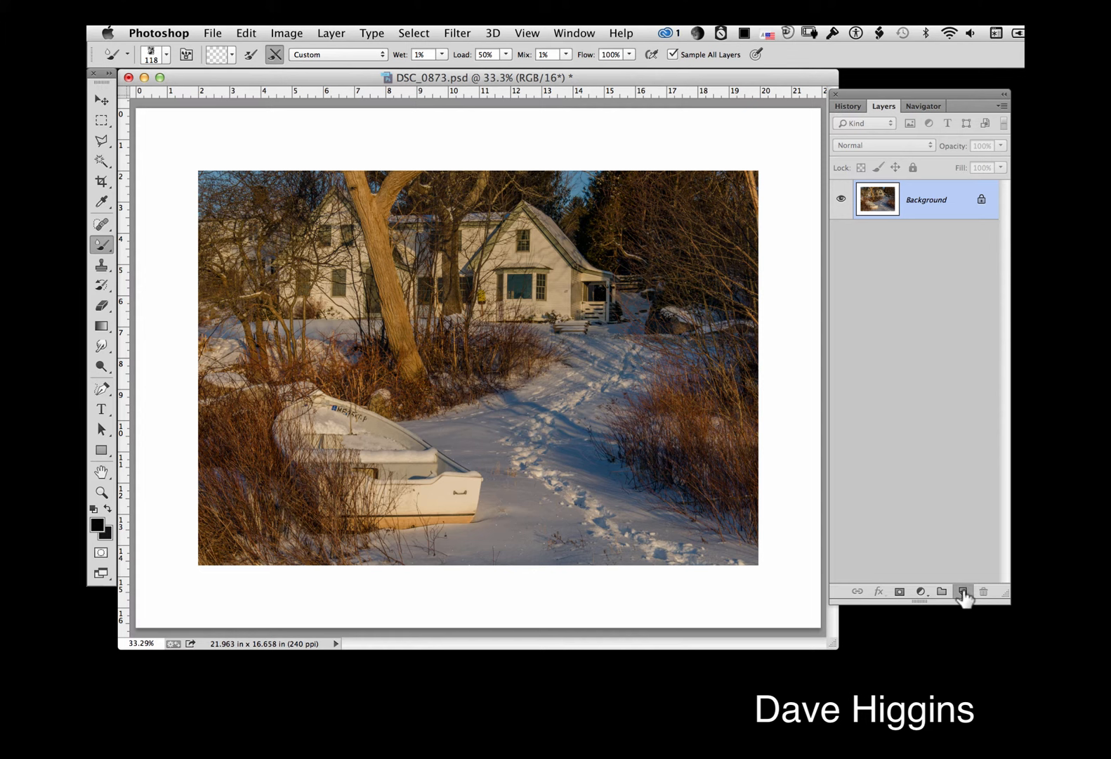
{"action": "left_click", "coordinate": [963, 590]}
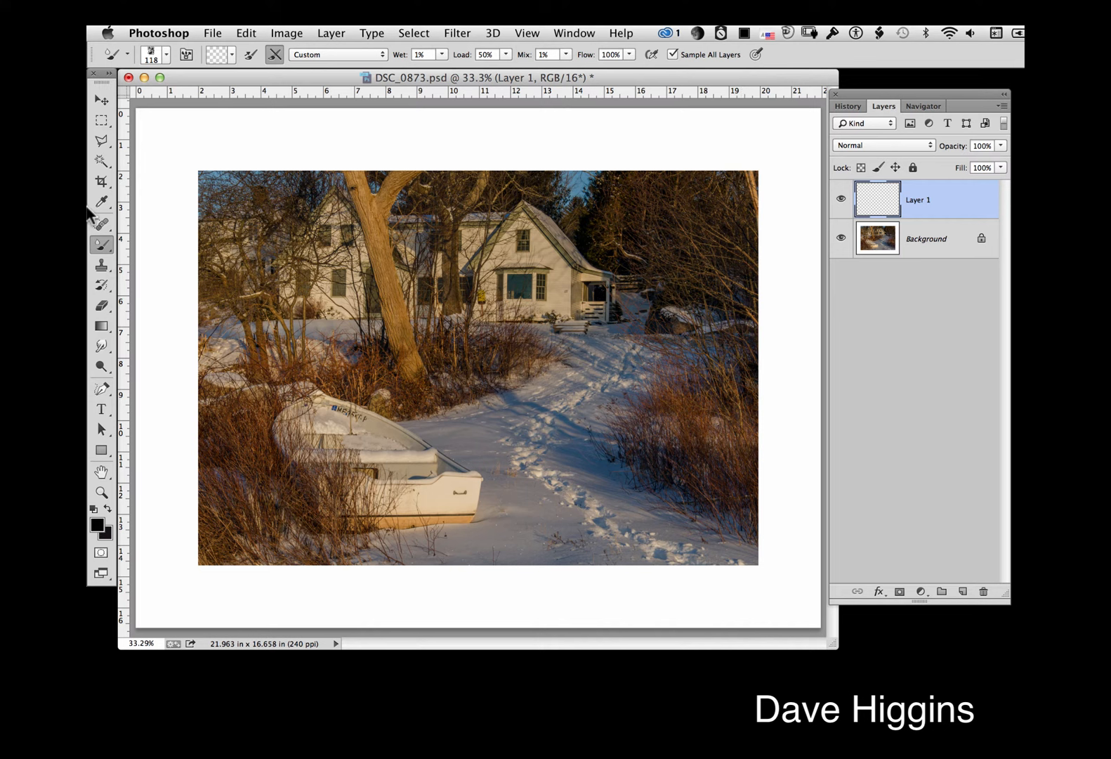
{"action": "mouse_move", "coordinate": [257, 150]}
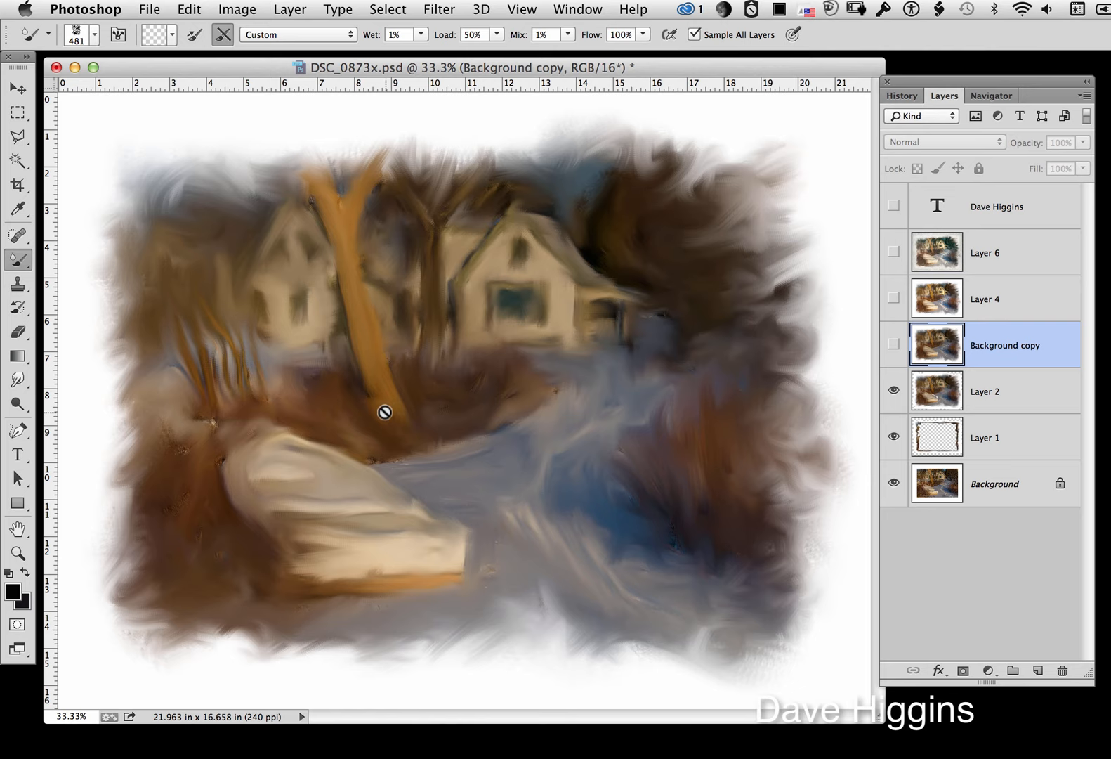
Turn on the Background copy and Layer 4 painting layers, comparing the look as each is toggled
{"action": "left_click", "coordinate": [894, 347]}
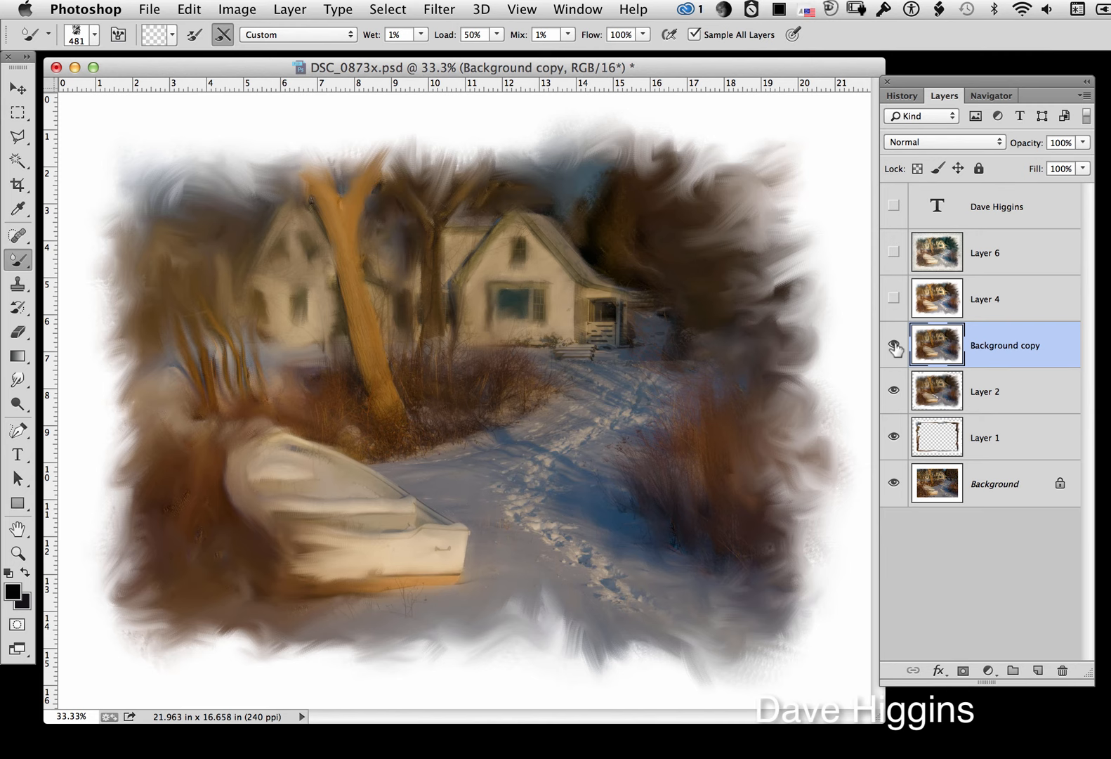
{"action": "left_click", "coordinate": [894, 346]}
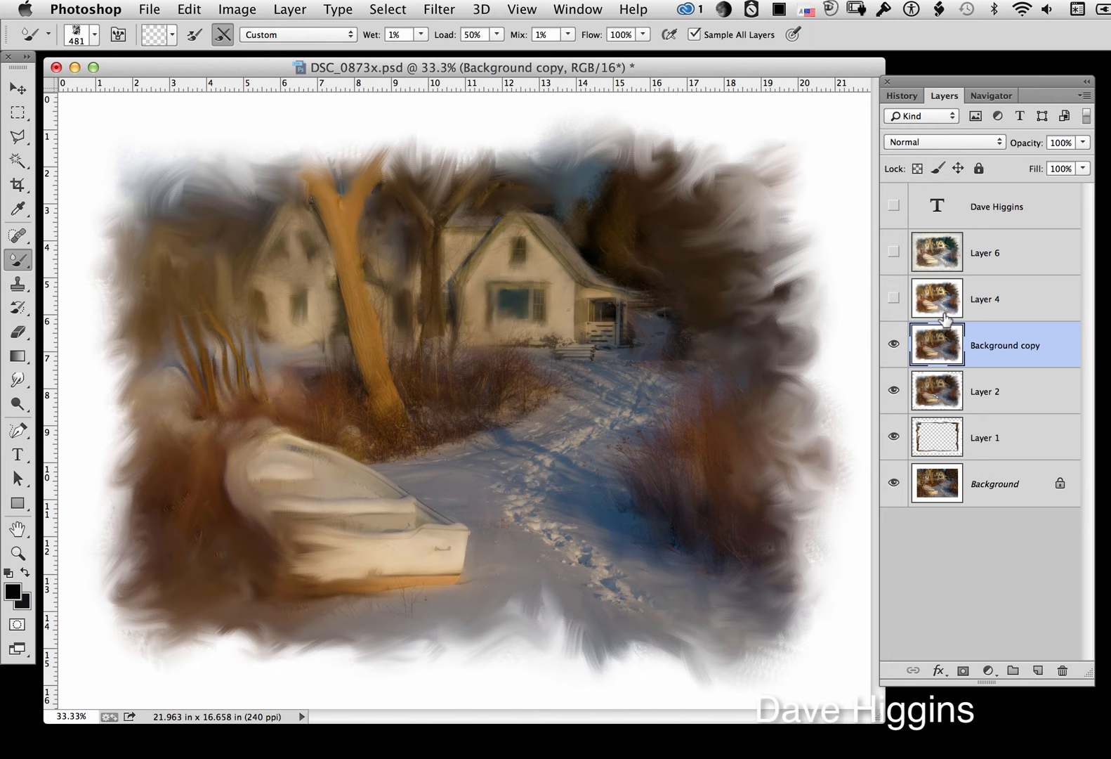
{"action": "left_click", "coordinate": [894, 298]}
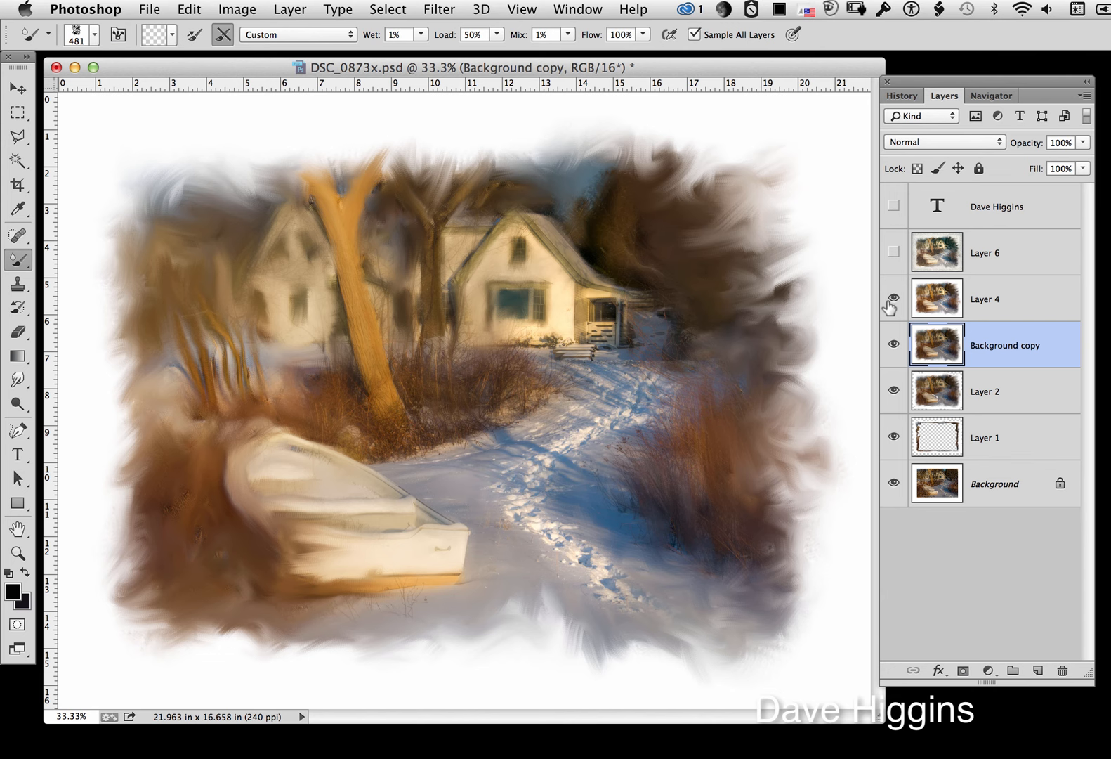
{"action": "left_click", "coordinate": [893, 298]}
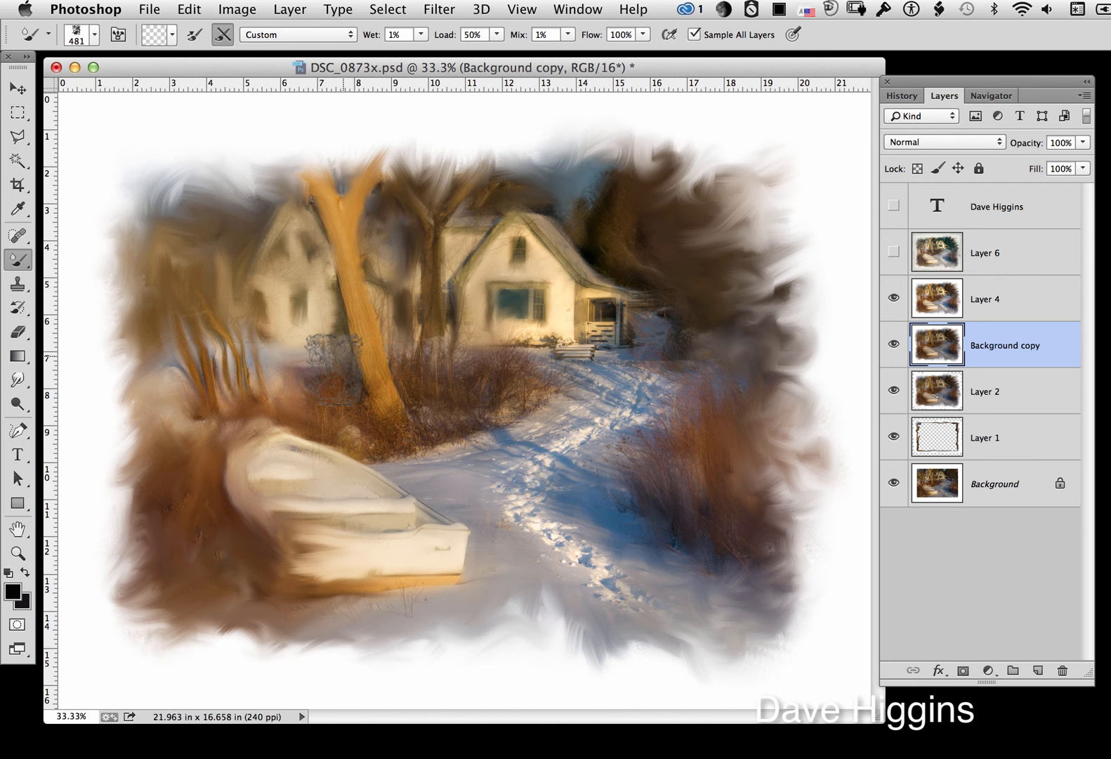